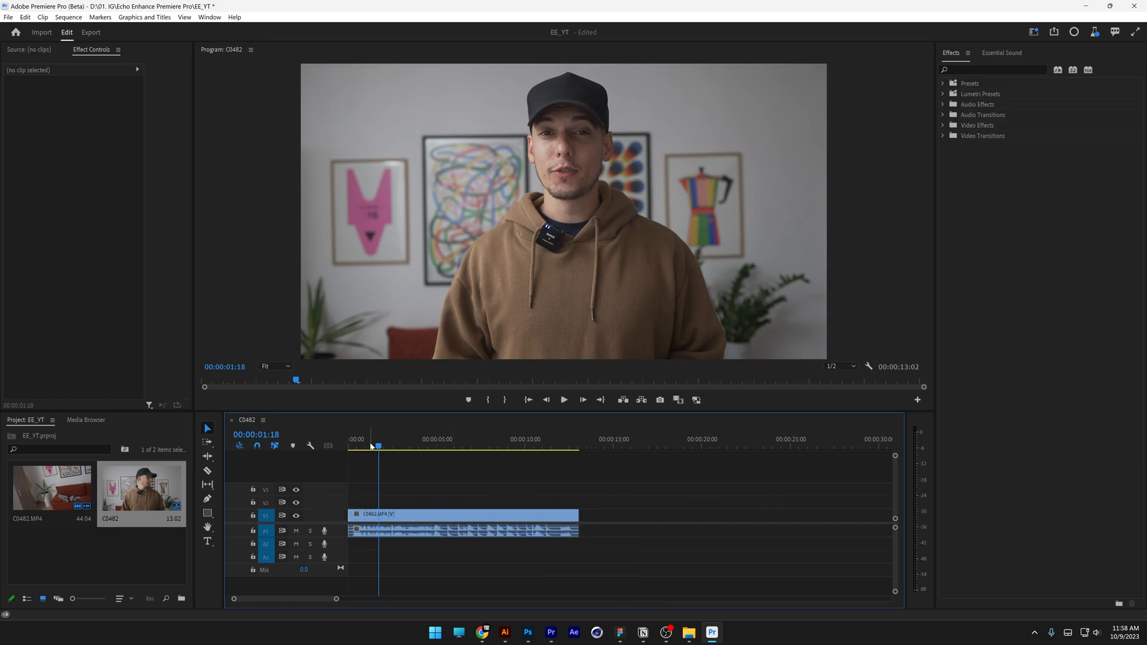
# Step: Preview the C0482 dialogue clip in the Program Monitor and stop playback
pyautogui.click(563, 399)
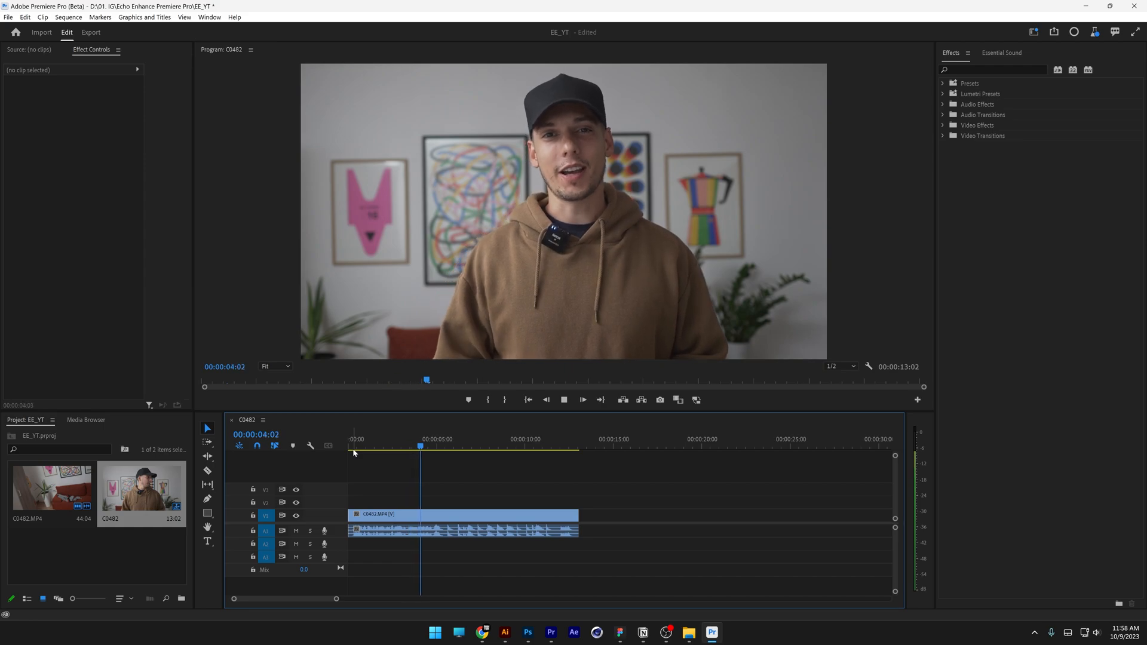
pyautogui.click(563, 399)
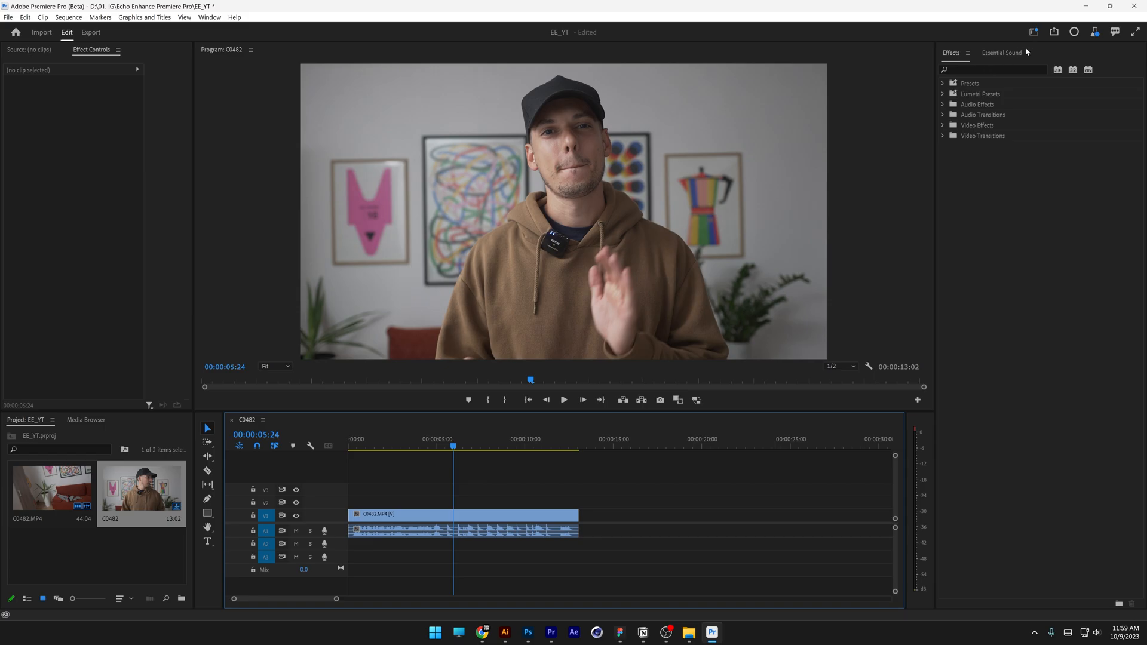
# Step: Show the Essential Sound panel and select the C0482 audio on track A1 as dialogue
pyautogui.click(1001, 51)
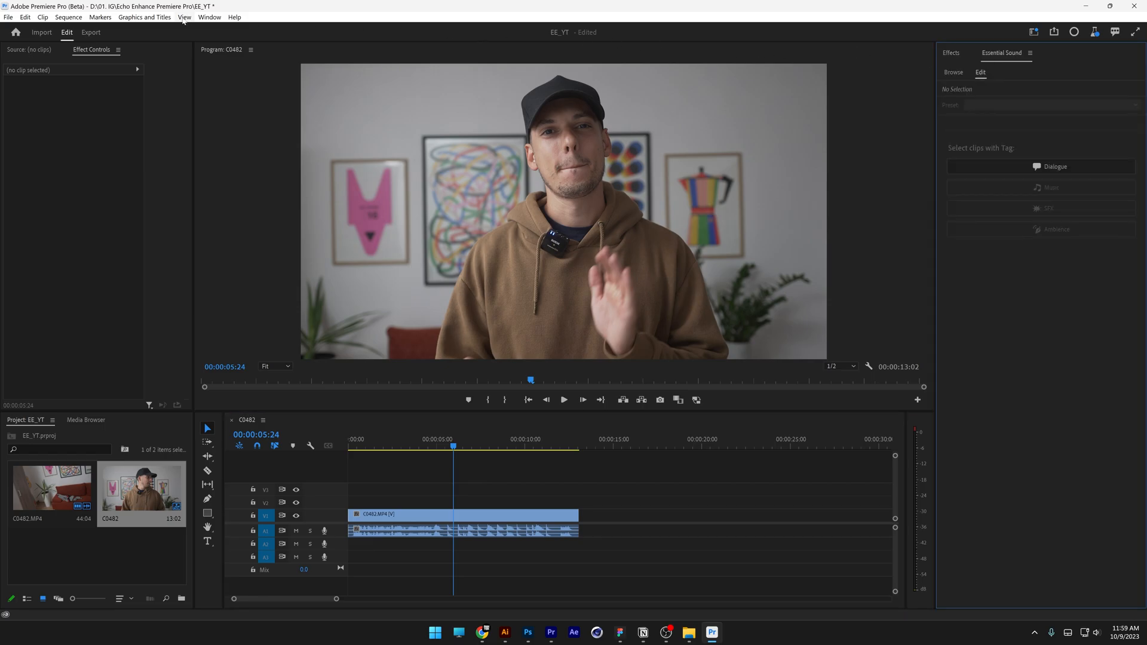
pyautogui.click(208, 17)
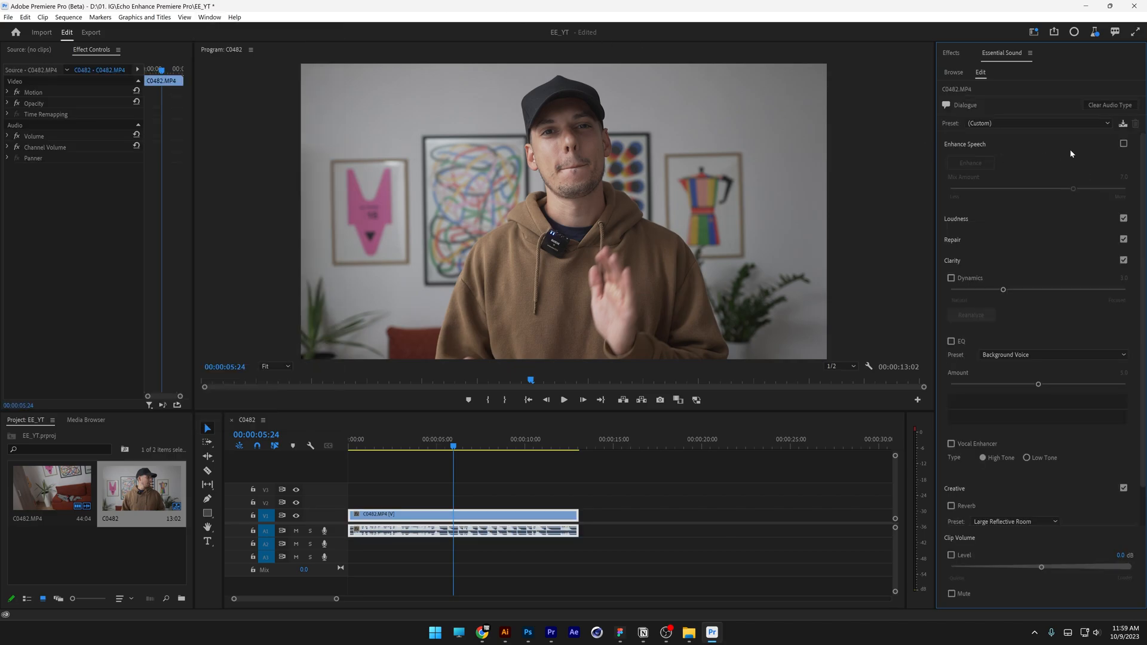
# Step: Enable and run Enhance Speech on C0482, set Mix Amount to 8.8, and replay the clip
pyautogui.click(1123, 143)
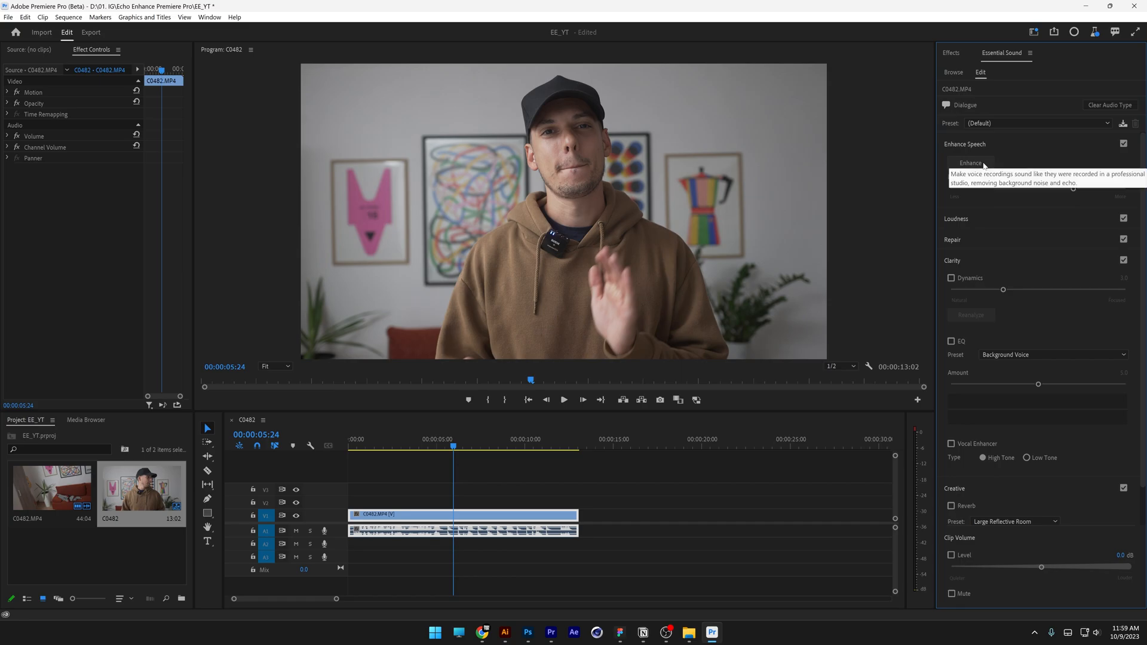
pyautogui.click(970, 162)
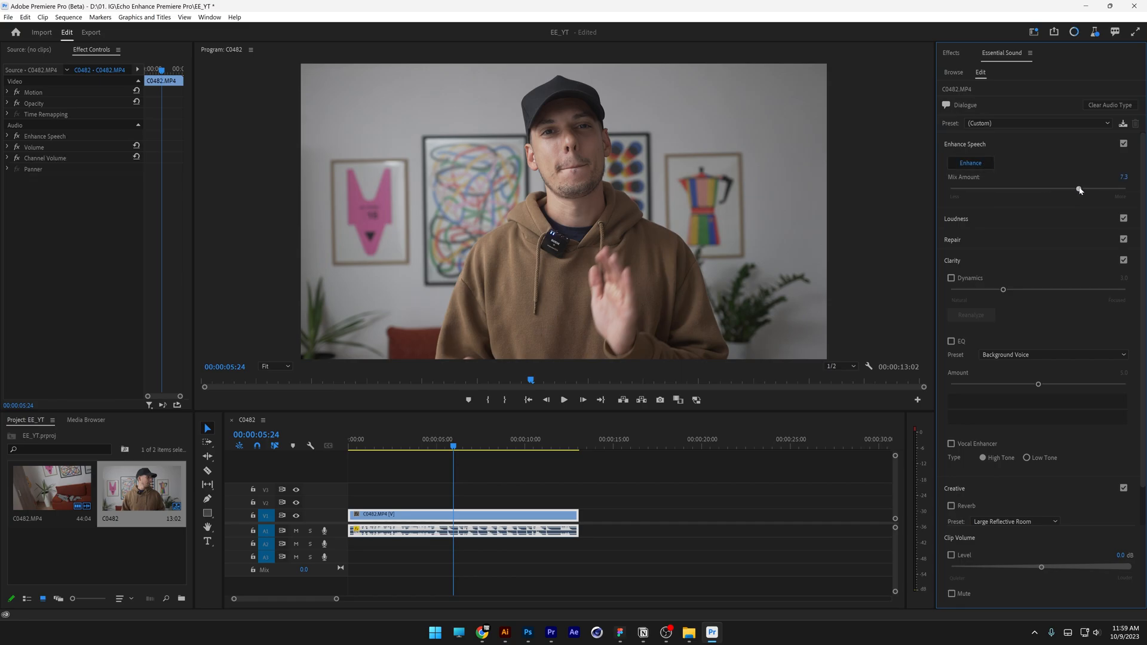
pyautogui.moveTo(1078, 188); pyautogui.dragTo(1104, 188)
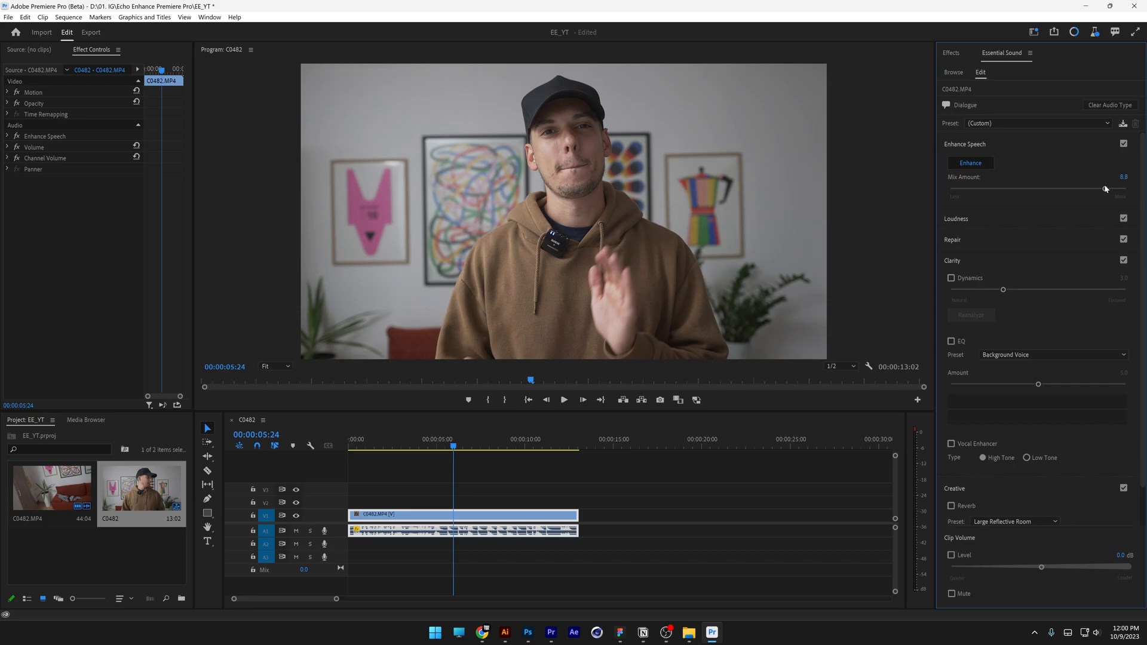
pyautogui.click(563, 399)
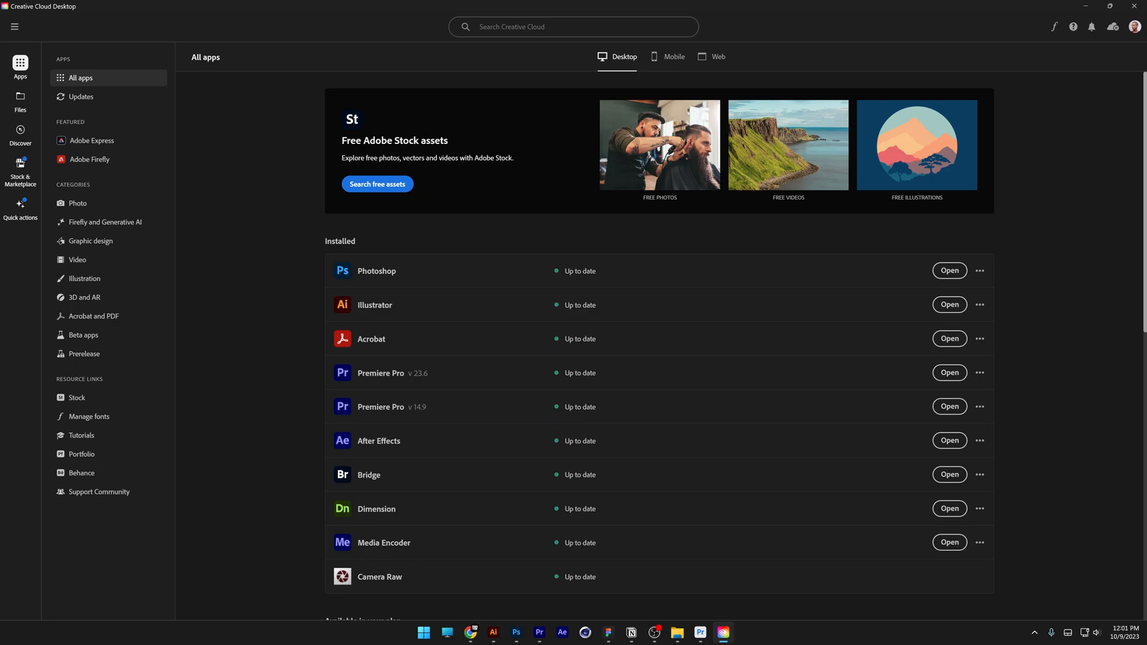
pyautogui.moveTo(92, 315)
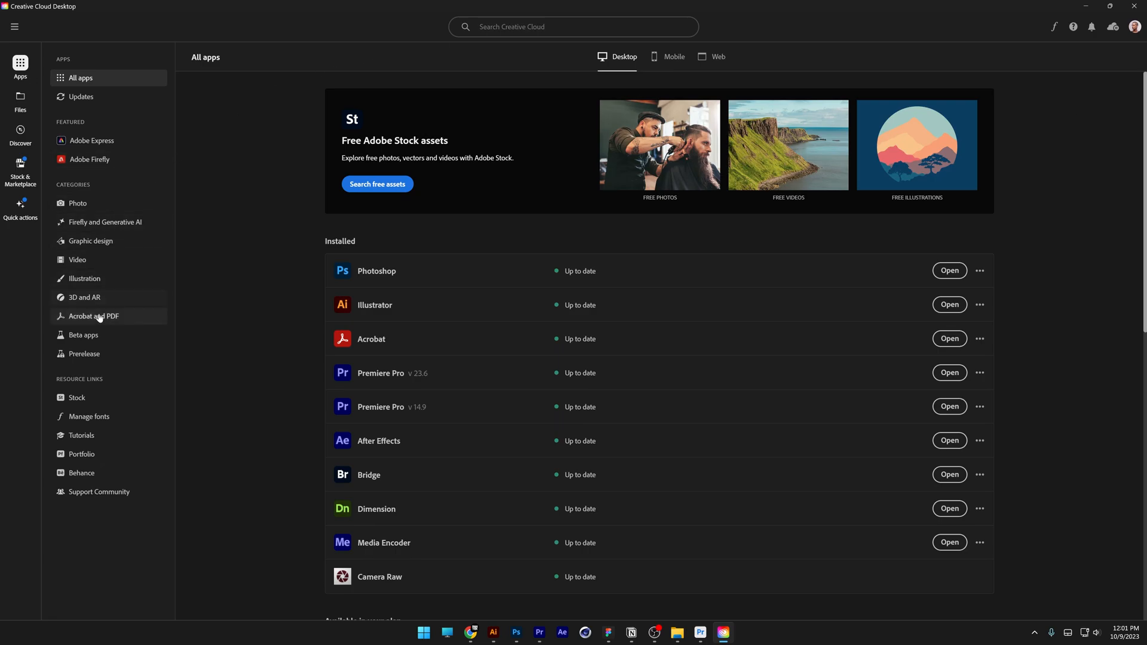
# Step: Show the Beta apps category listing Premiere Pro (Beta) among installed beta apps
pyautogui.click(83, 334)
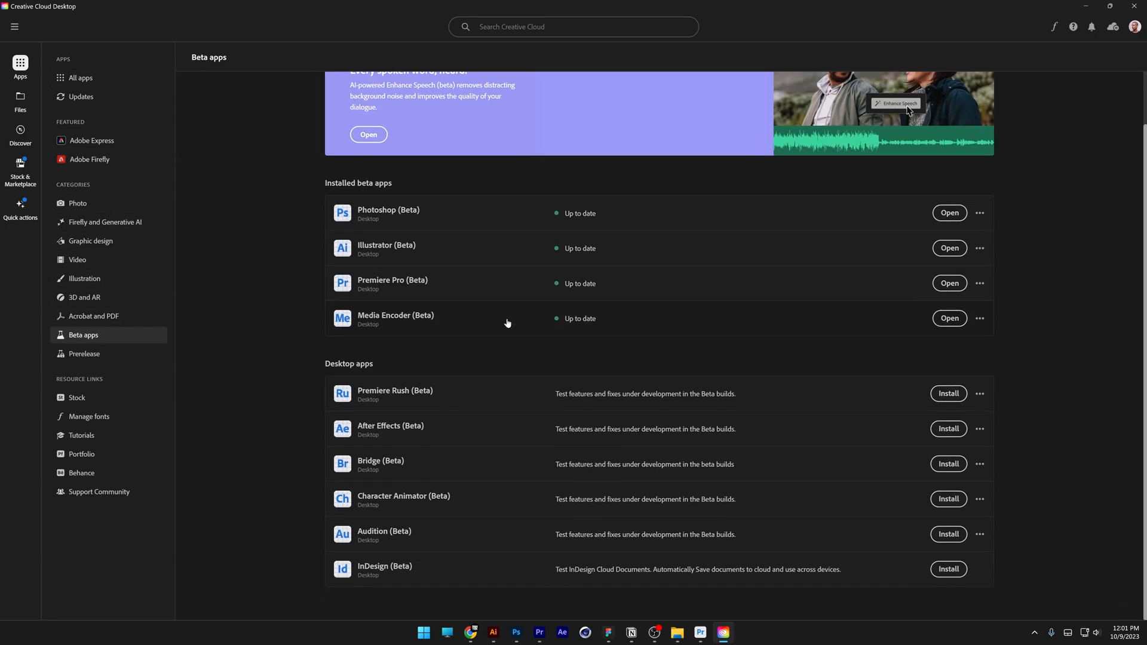
pyautogui.moveTo(611, 534)
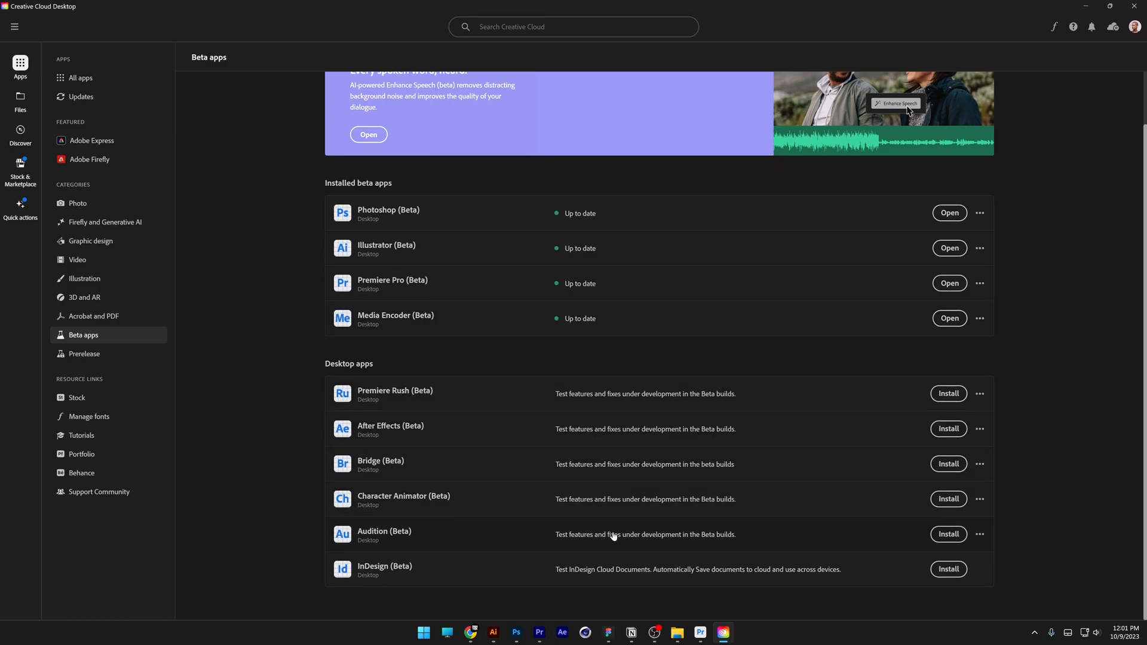